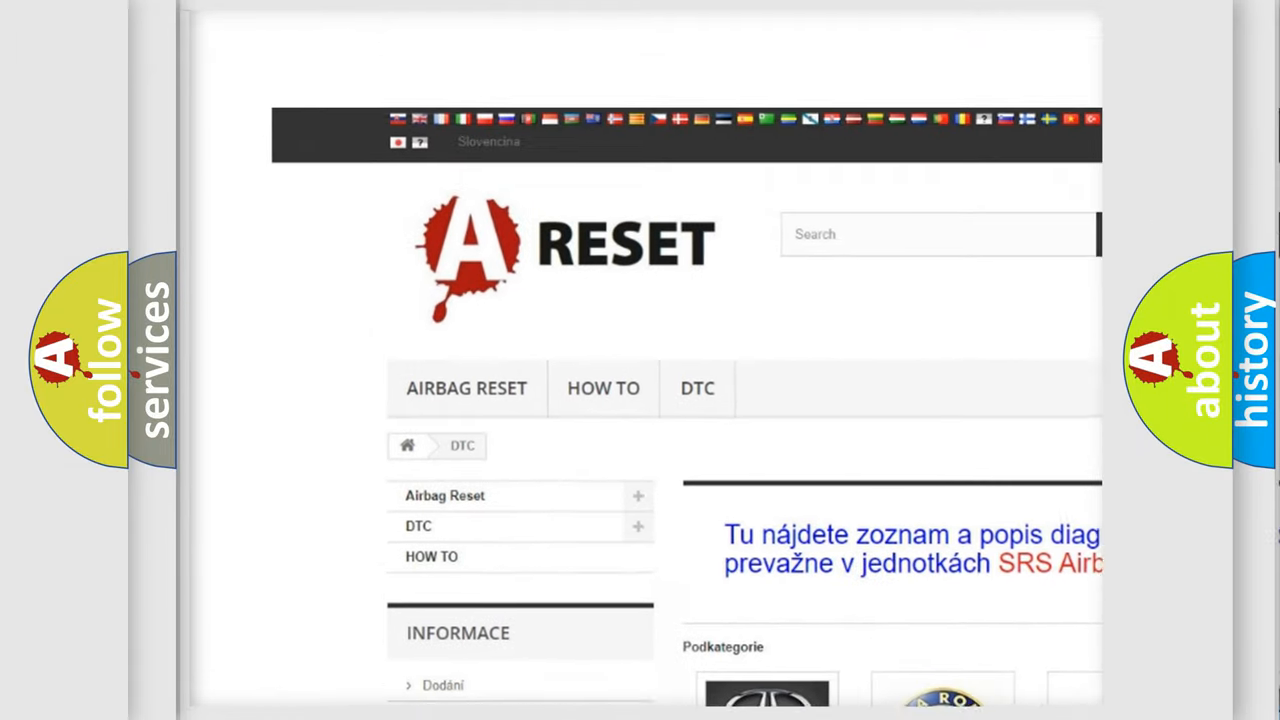
# Open the JEEP DTC page from the brand grid and browse its trouble-code table.
pyautogui.scroll(-3)
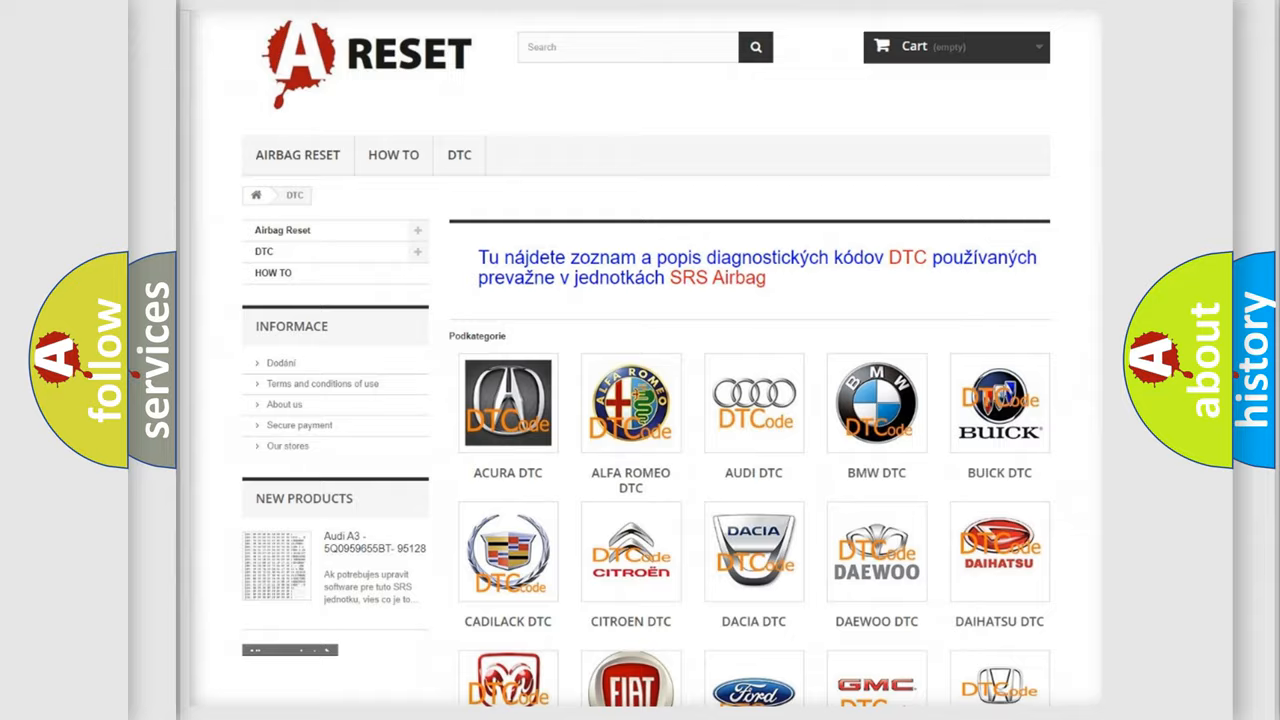
pyautogui.scroll(-3)
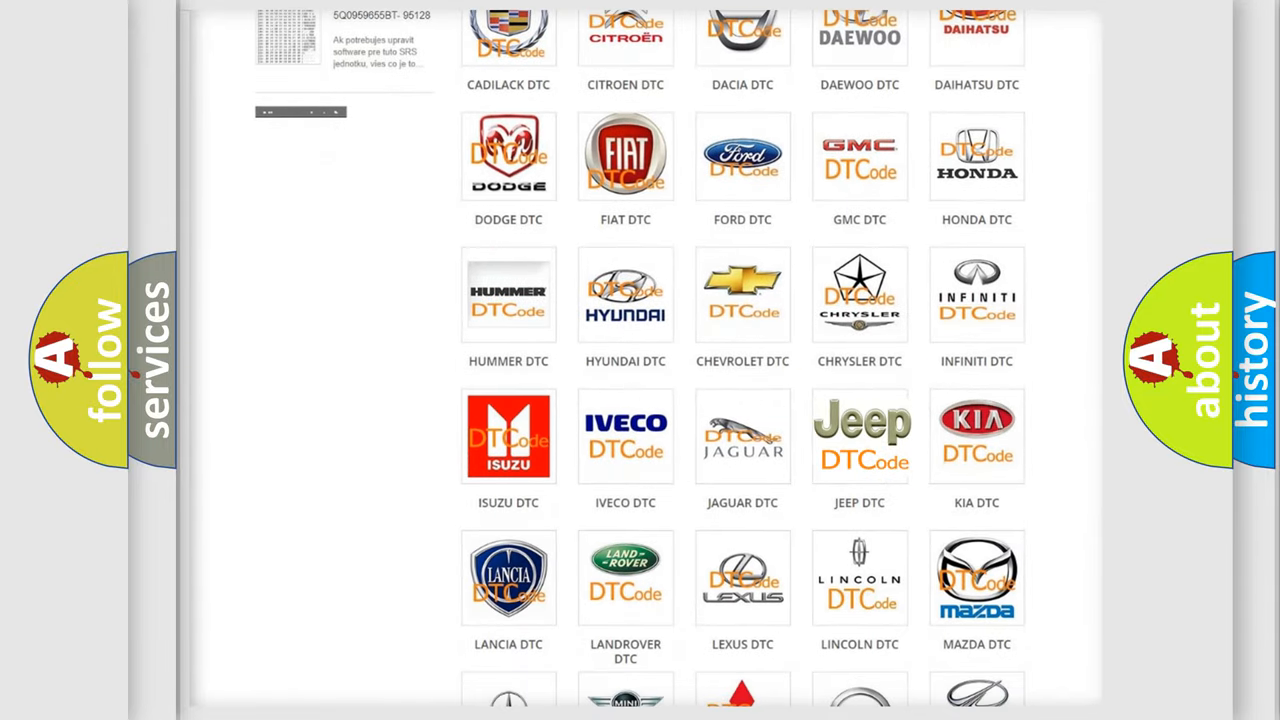
pyautogui.click(860, 436)
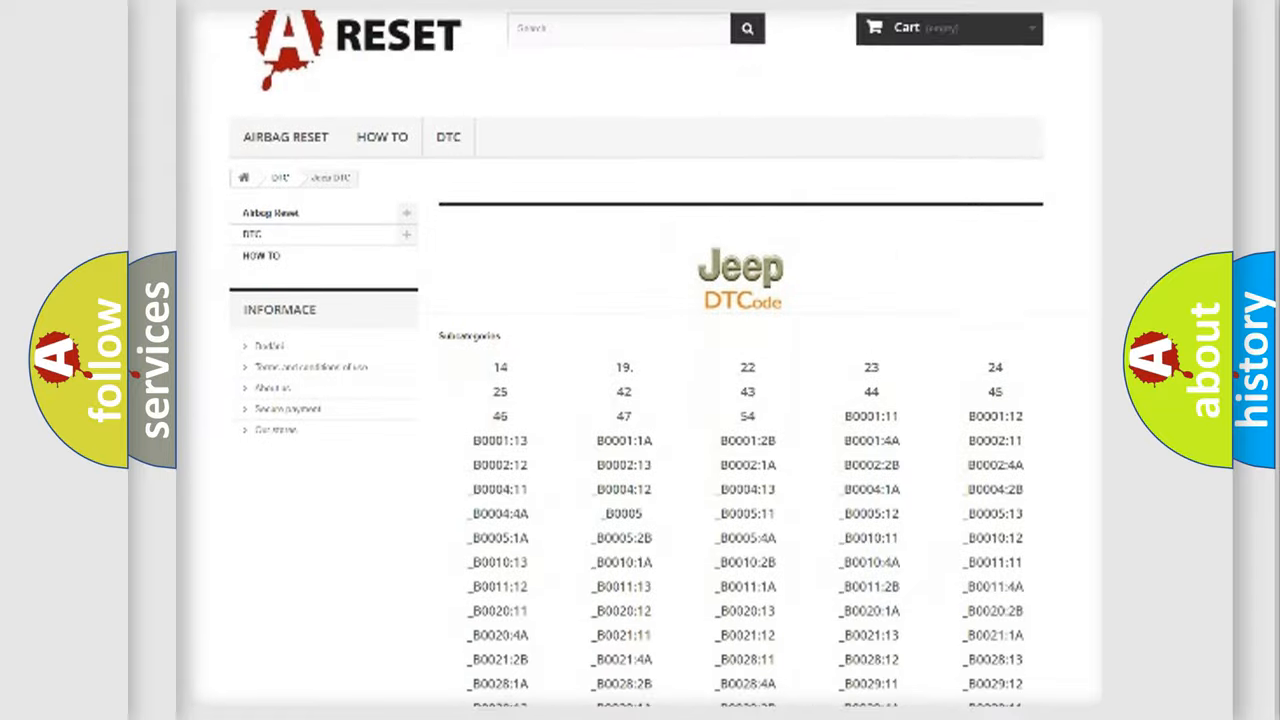
pyautogui.scroll(-3)
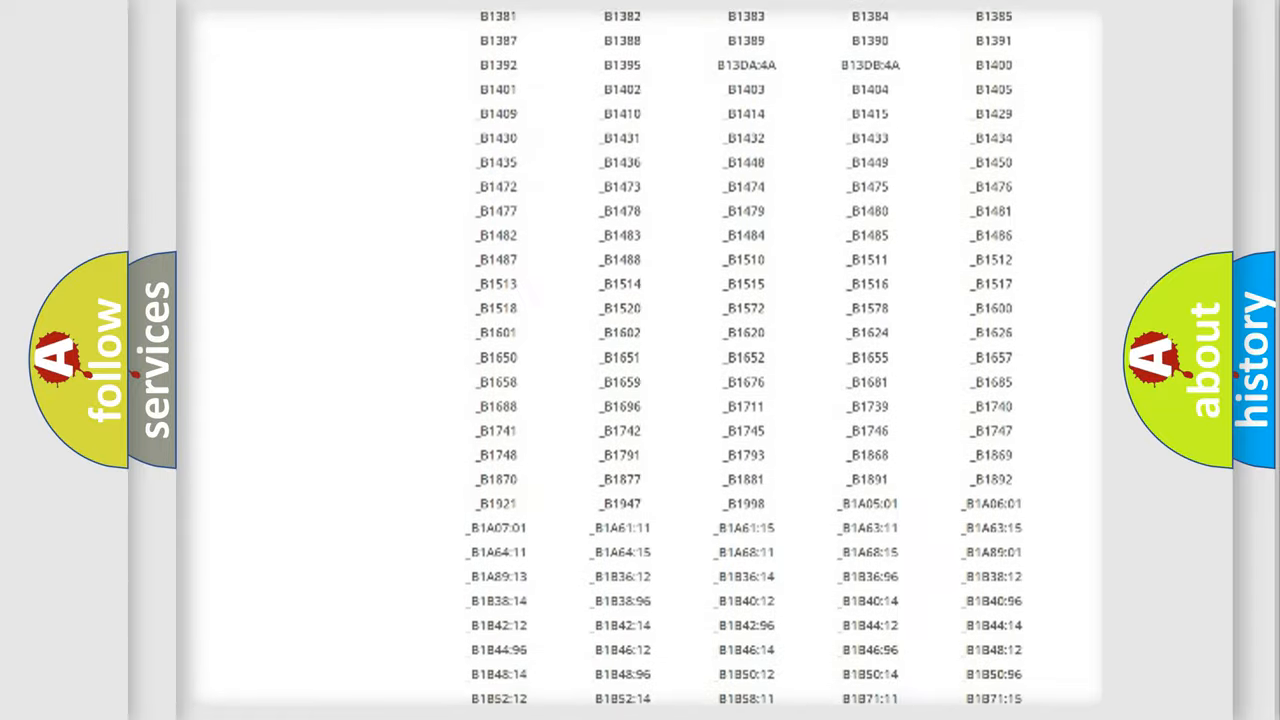